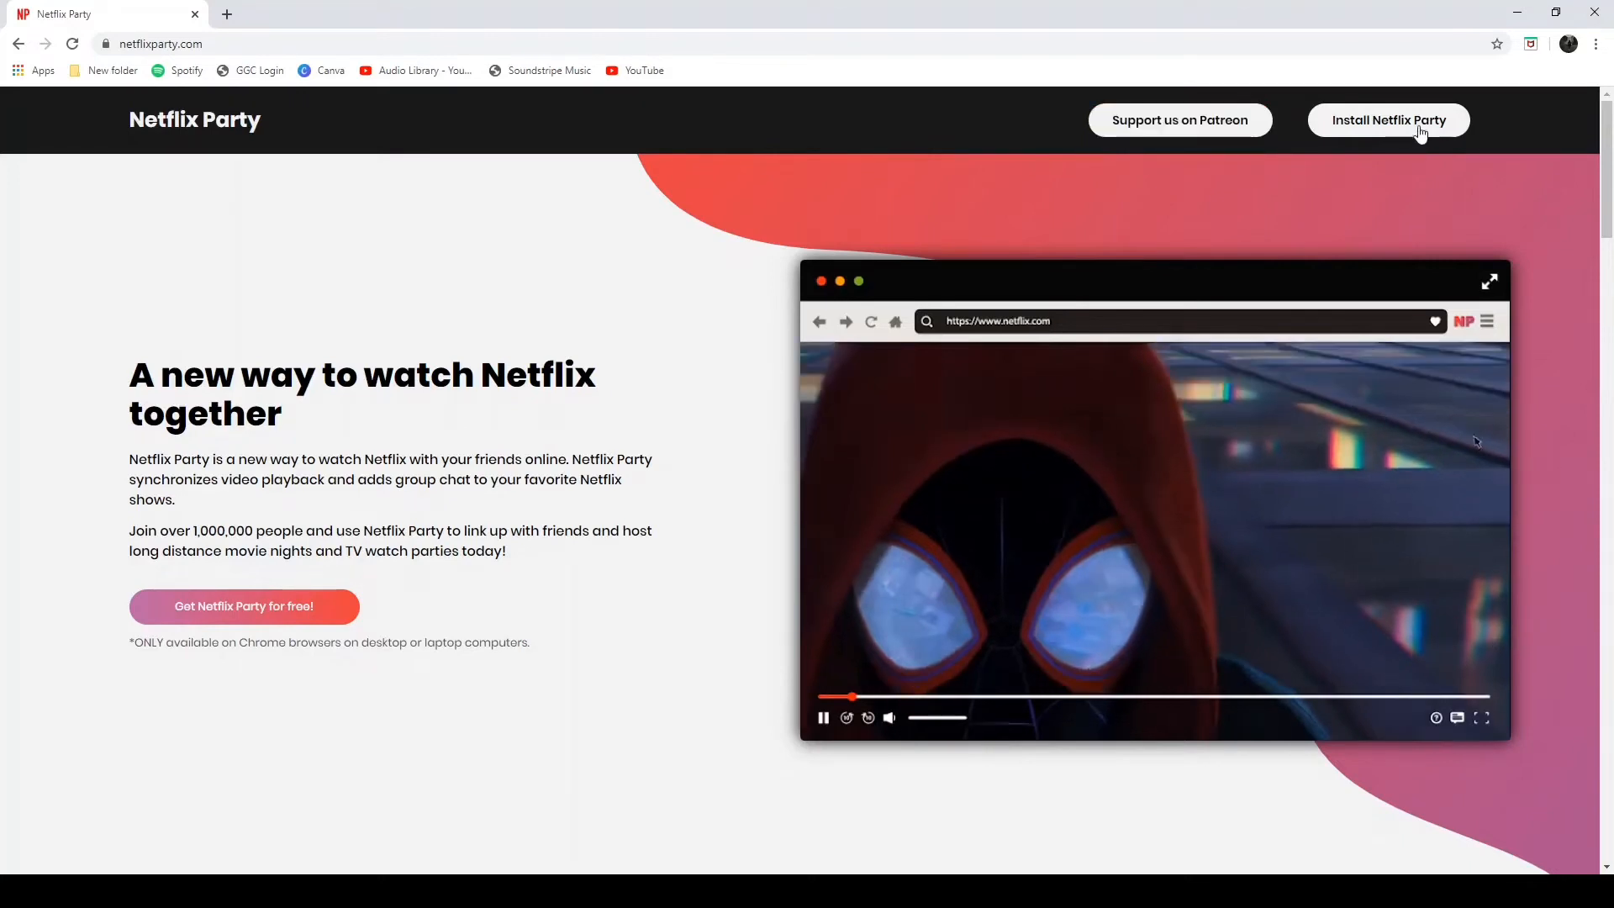
Follow the 'Install Netflix Party' link from netflixparty.com to its Chrome Web Store listing.
left_click(1388, 119)
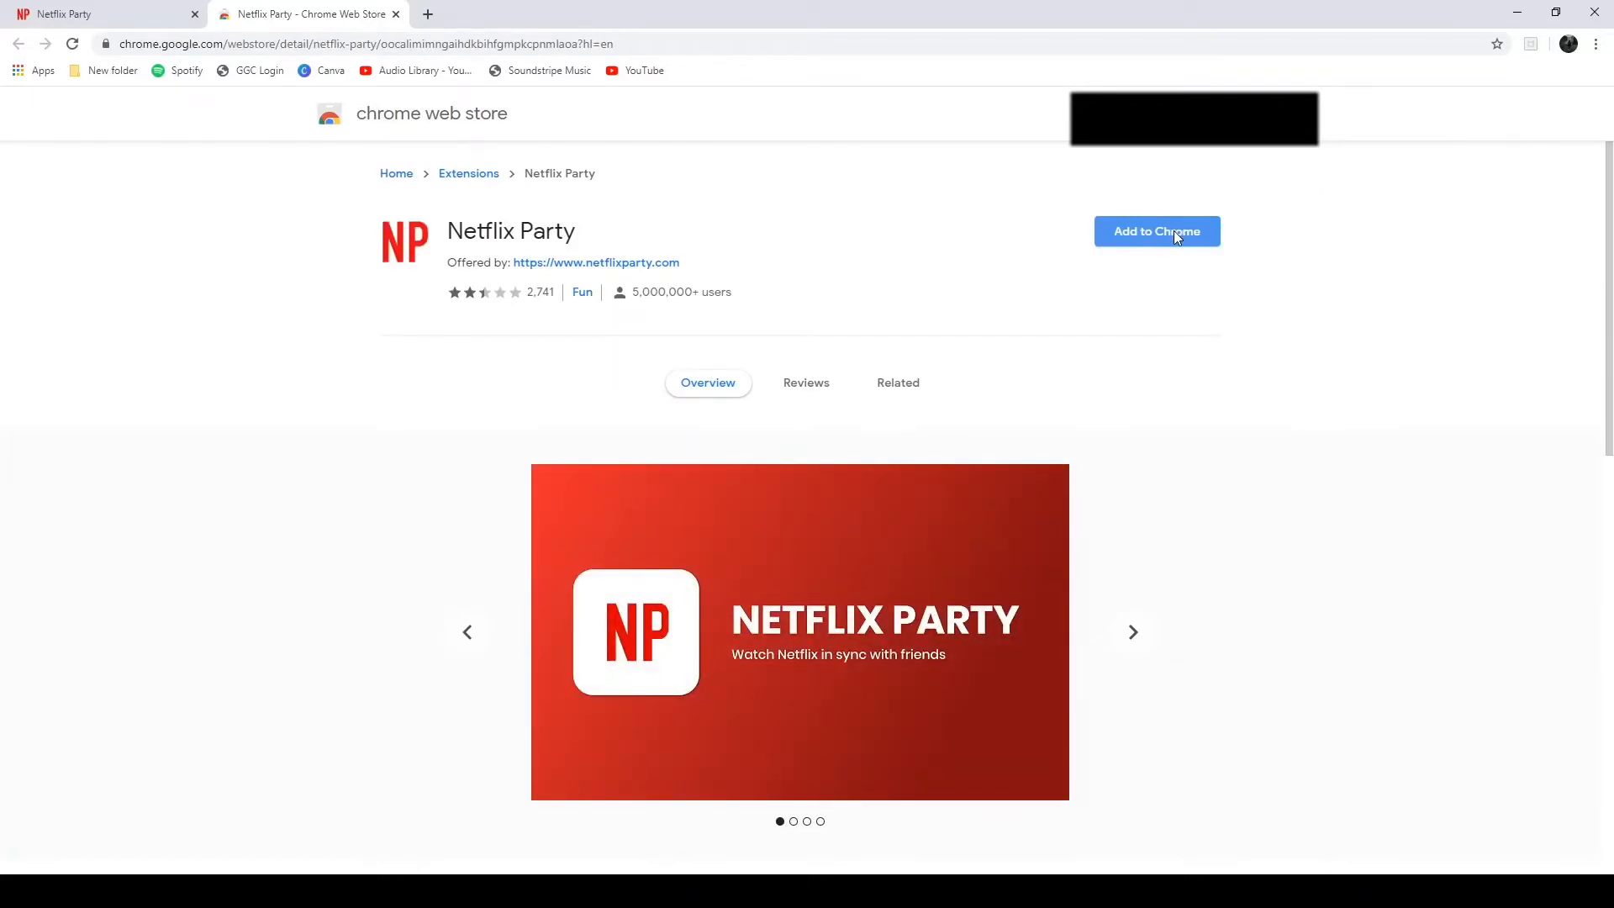
Add the Netflix Party extension to Chrome and confirm the installation prompt.
left_click(1156, 231)
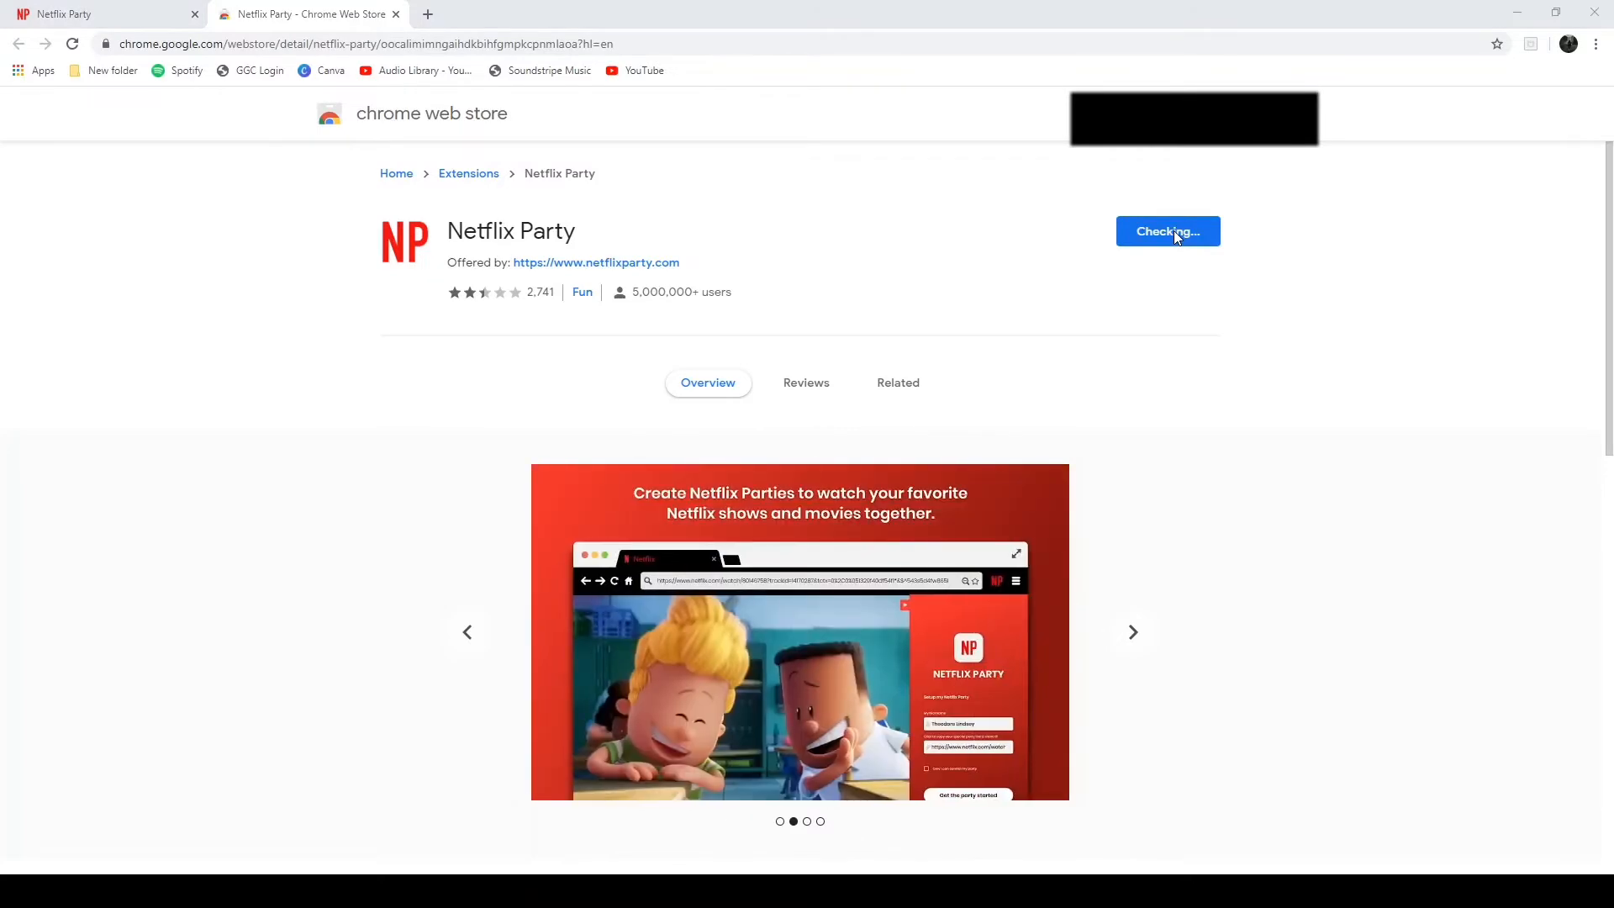
mouse_move(1027, 153)
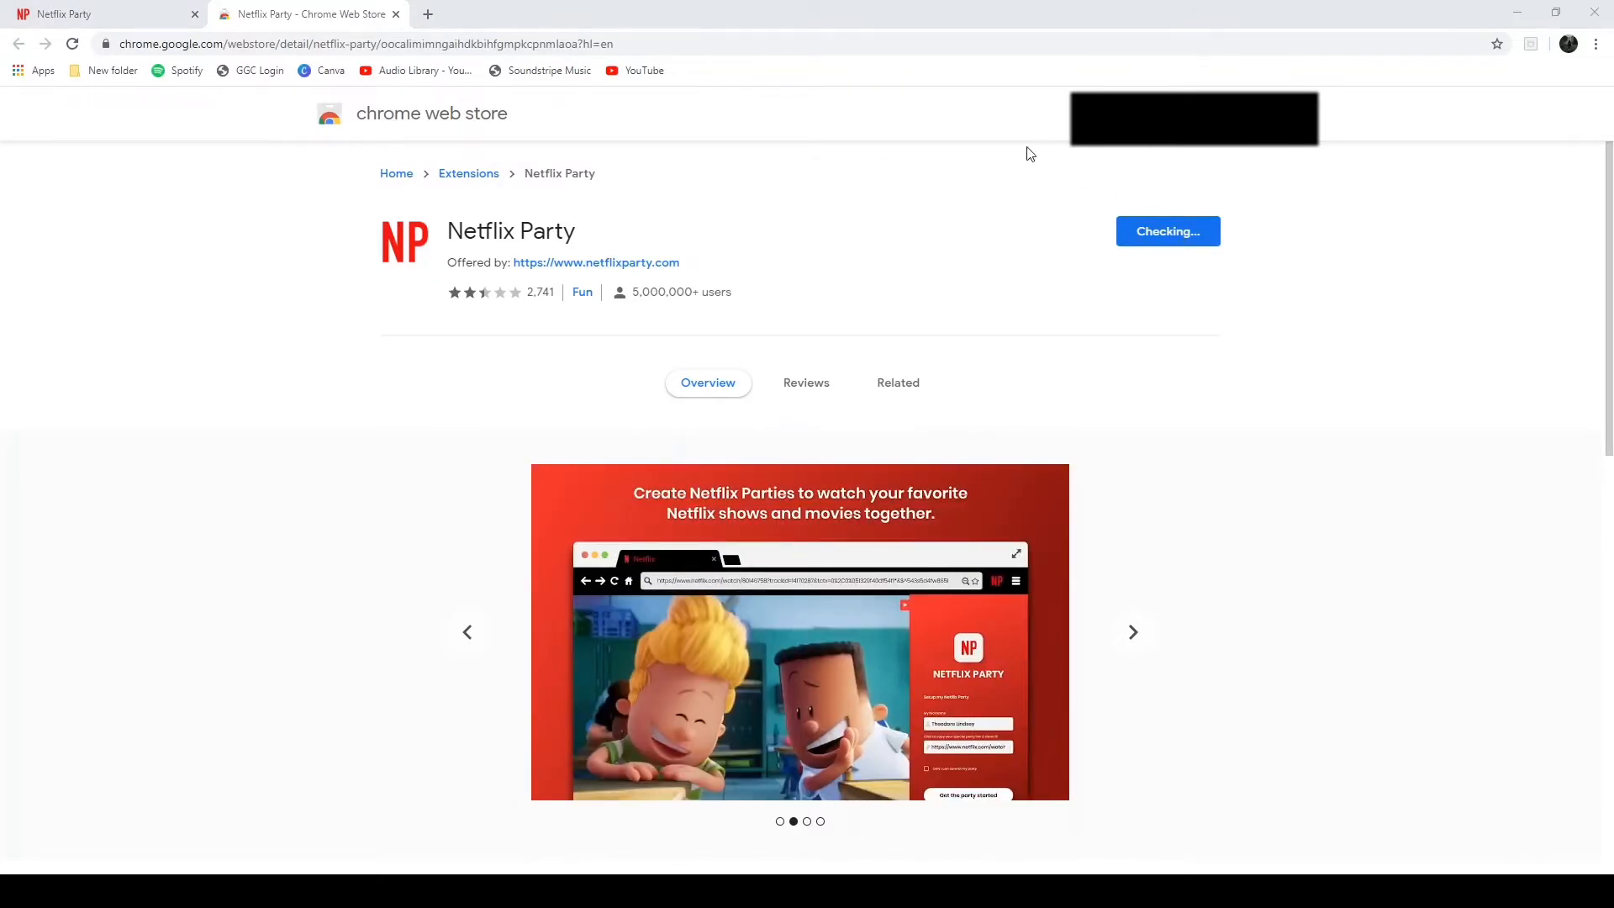
mouse_move(842, 131)
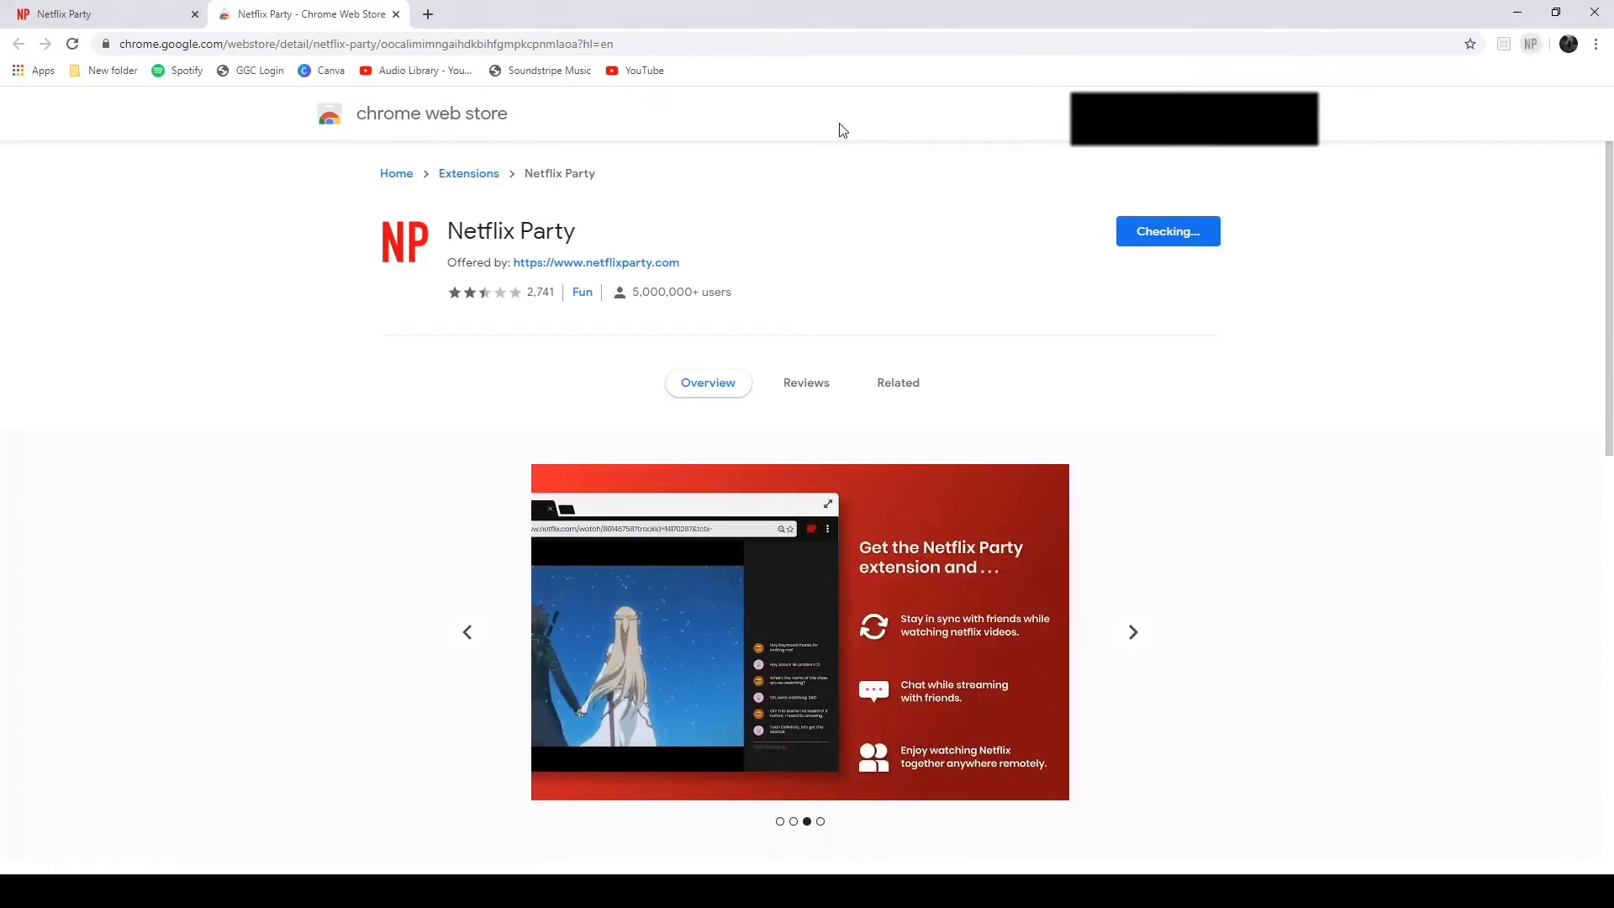
left_click(595, 263)
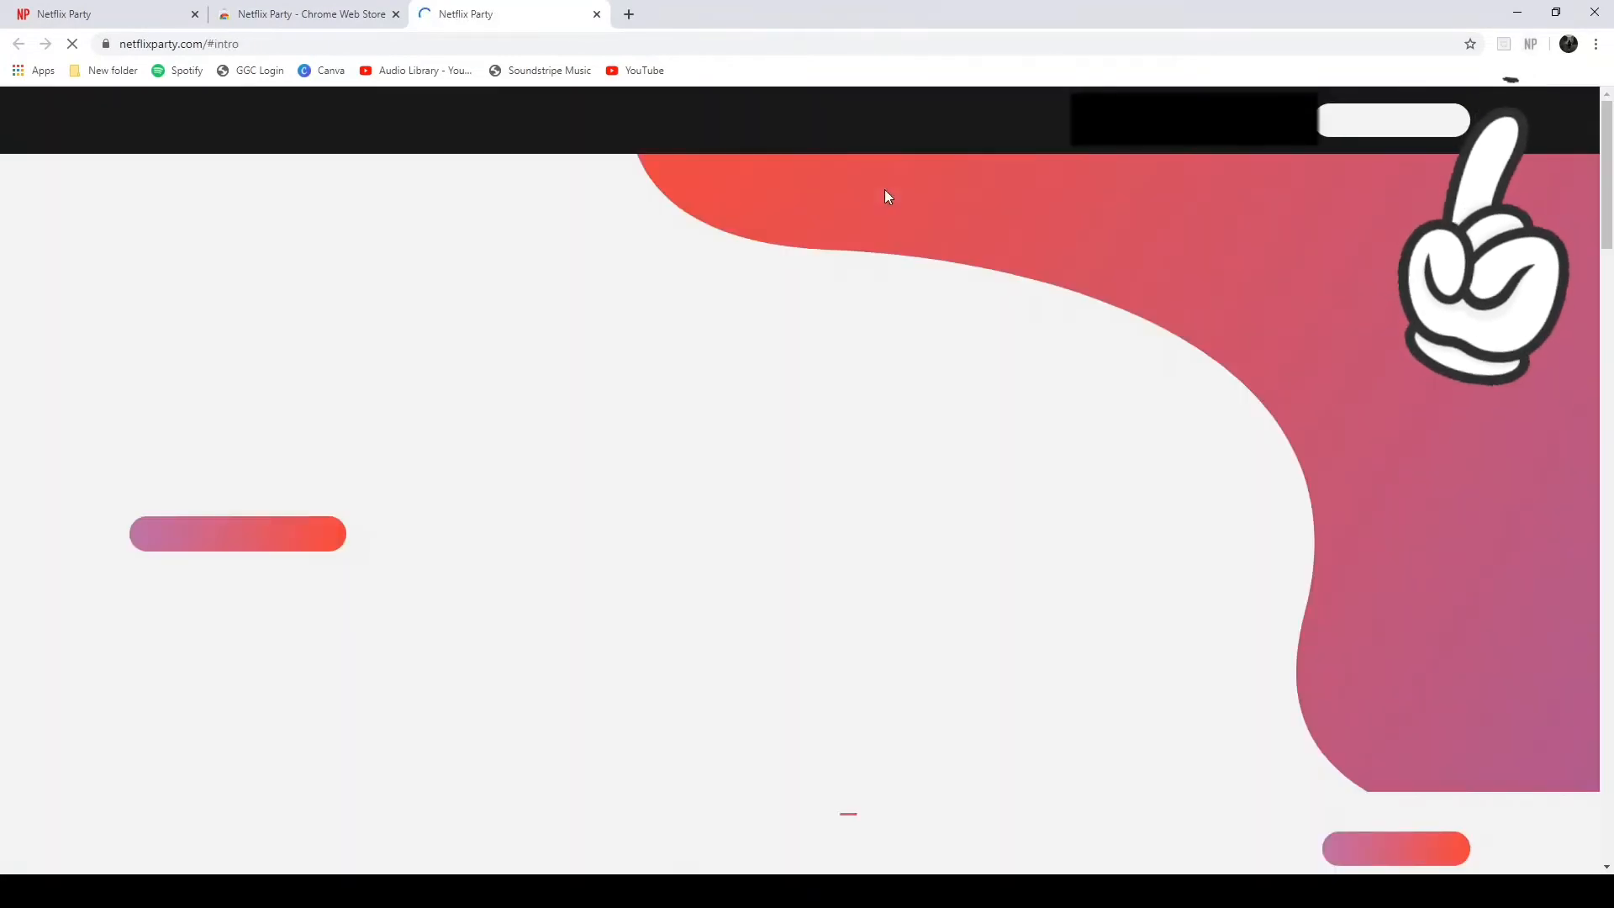
Skim down the Netflix Party introduction page before heading to netflix.com.
scroll("down", 3)
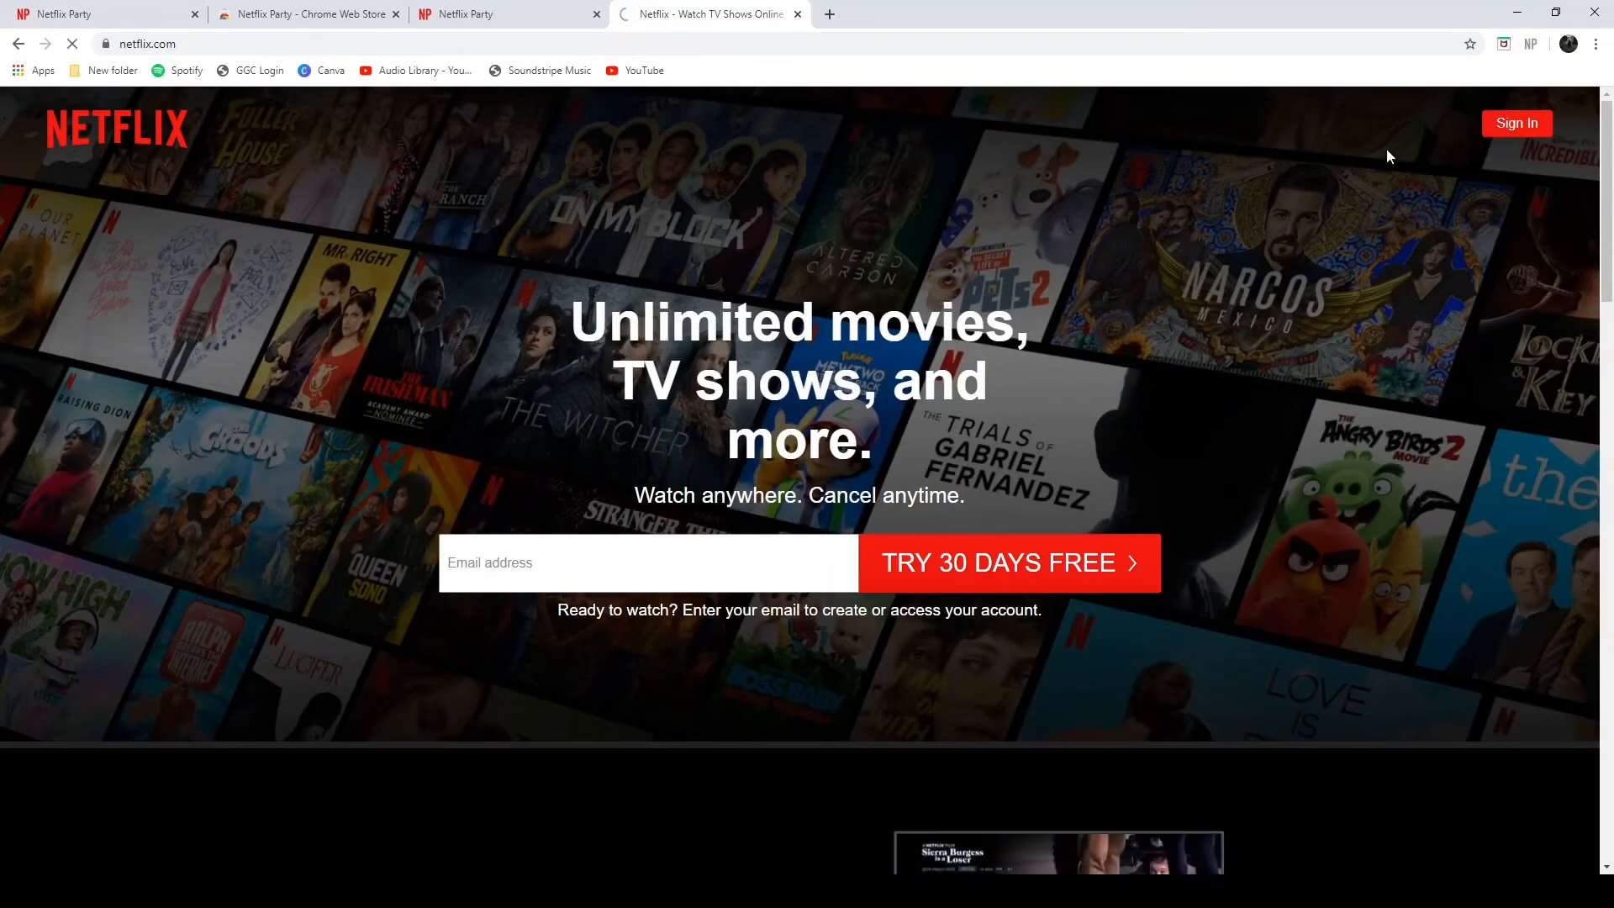
Switch to Facebook and bring up the Messenger chat containing the shared Netflix Party links.
left_click(1515, 123)
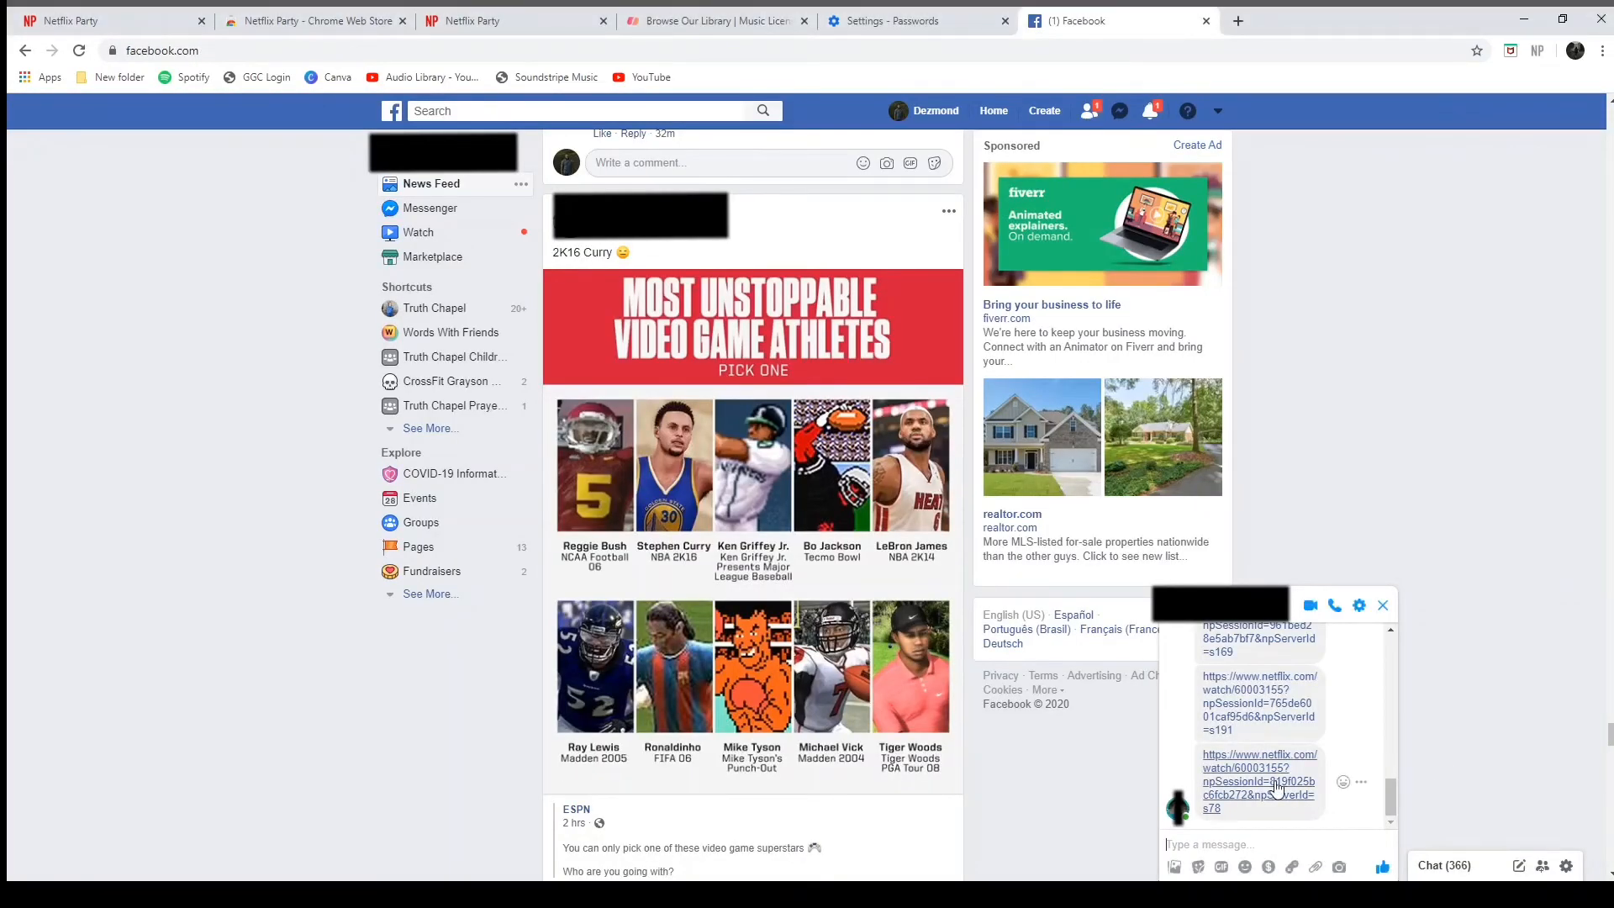
Join the party via the newest netflix.com/watch link with npSessionId from the Messenger chat.
left_click(1246, 768)
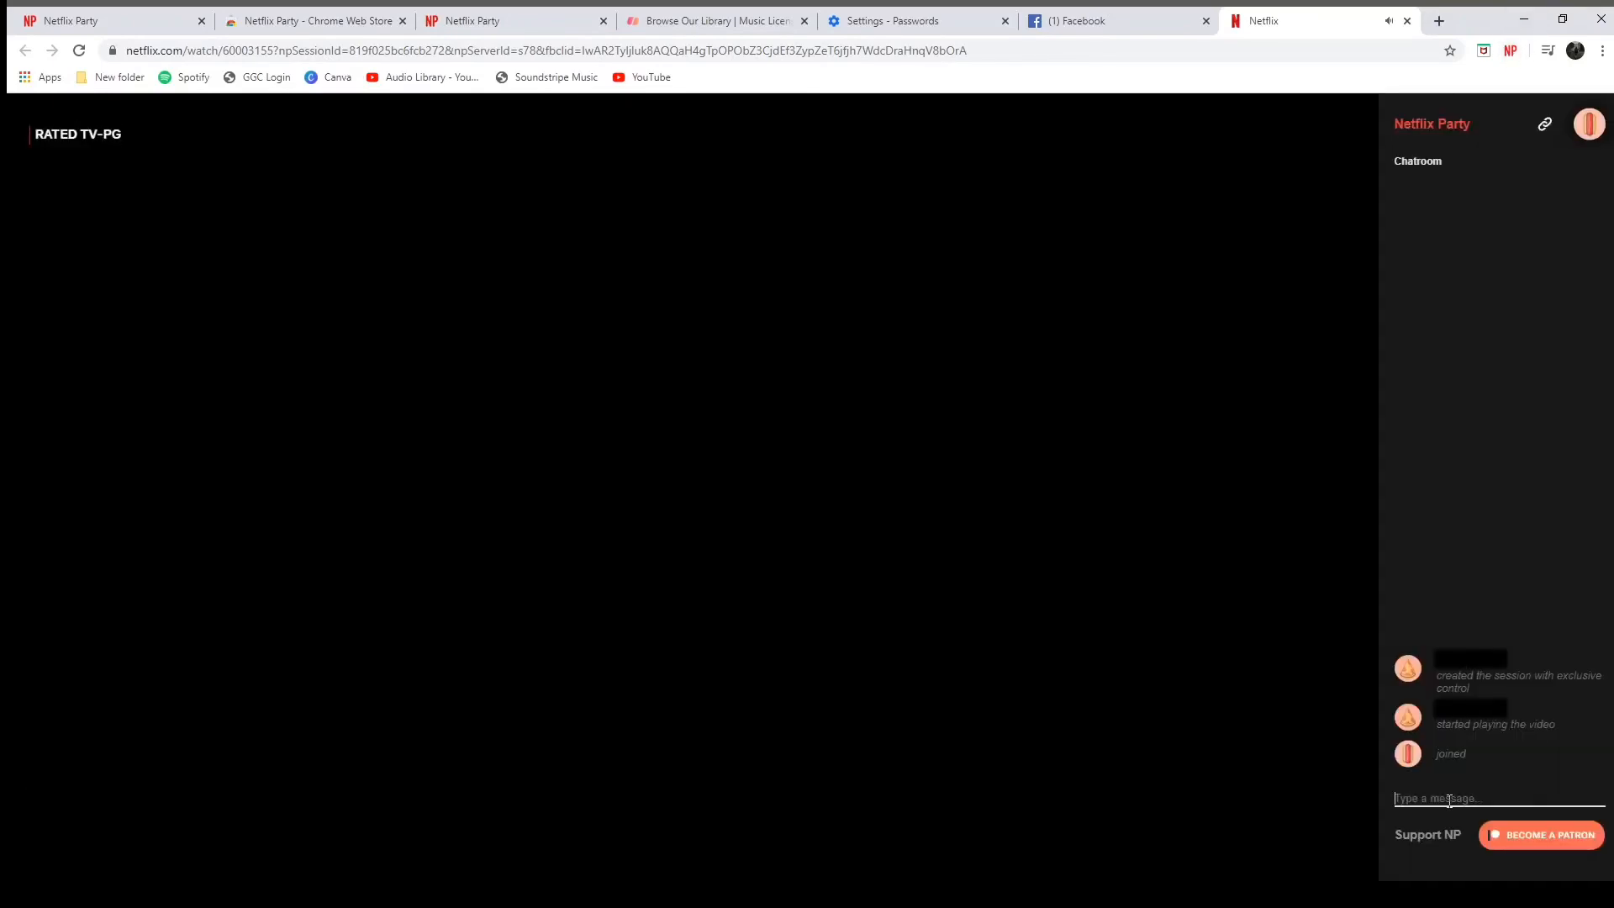
Send 'Gang Gang' in the Netflix Party chatroom sidebar.
type("Gang Gang")
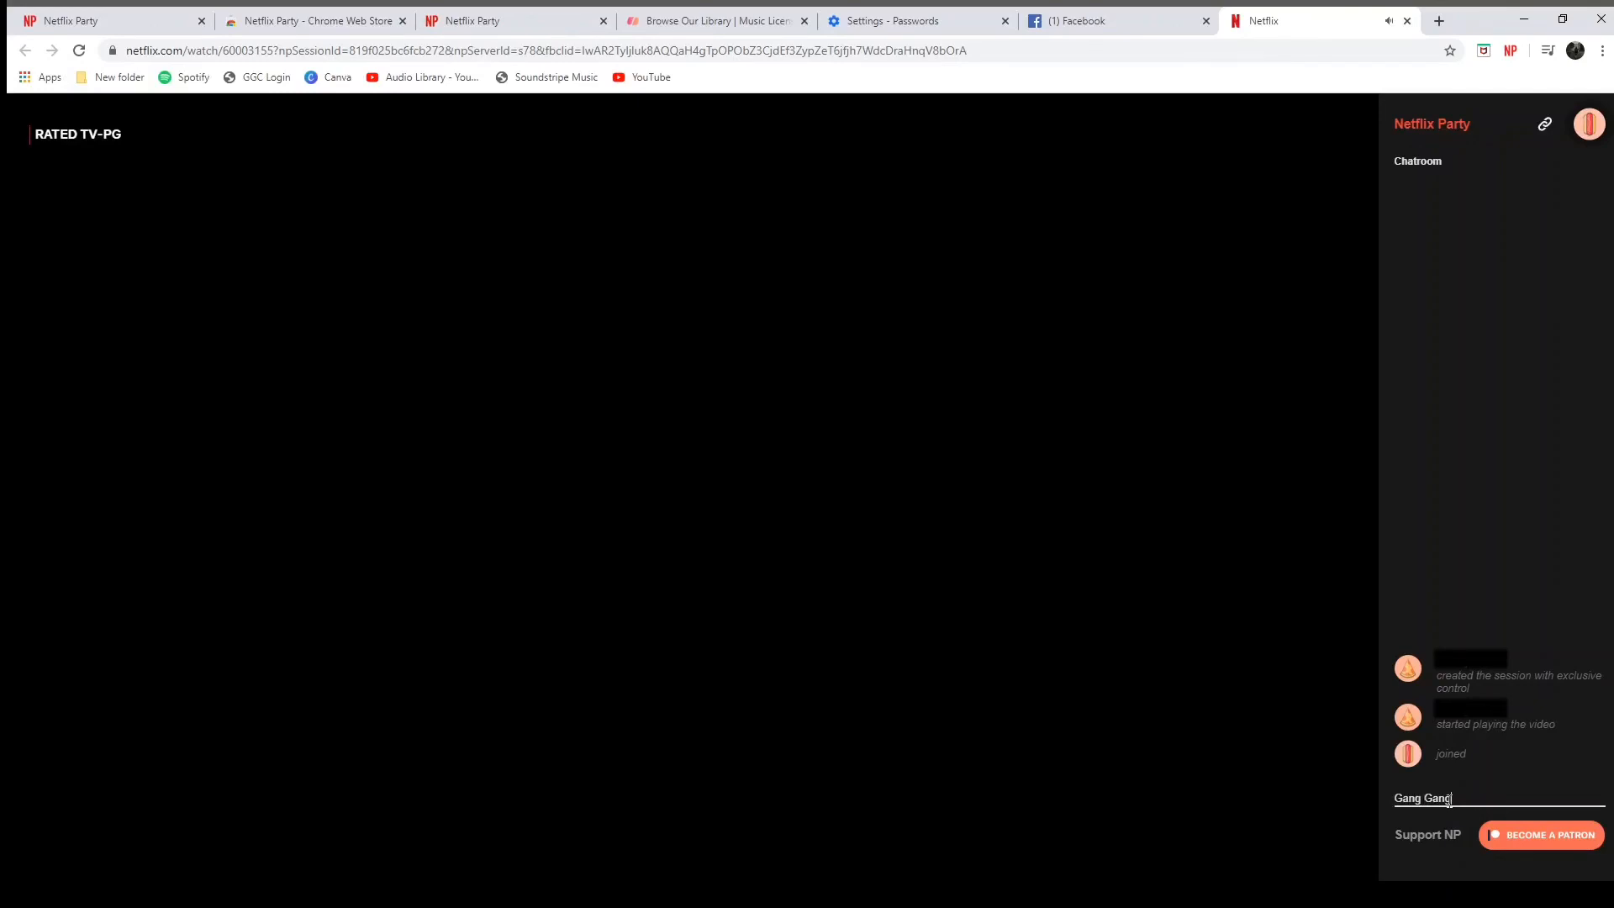
key("Return")
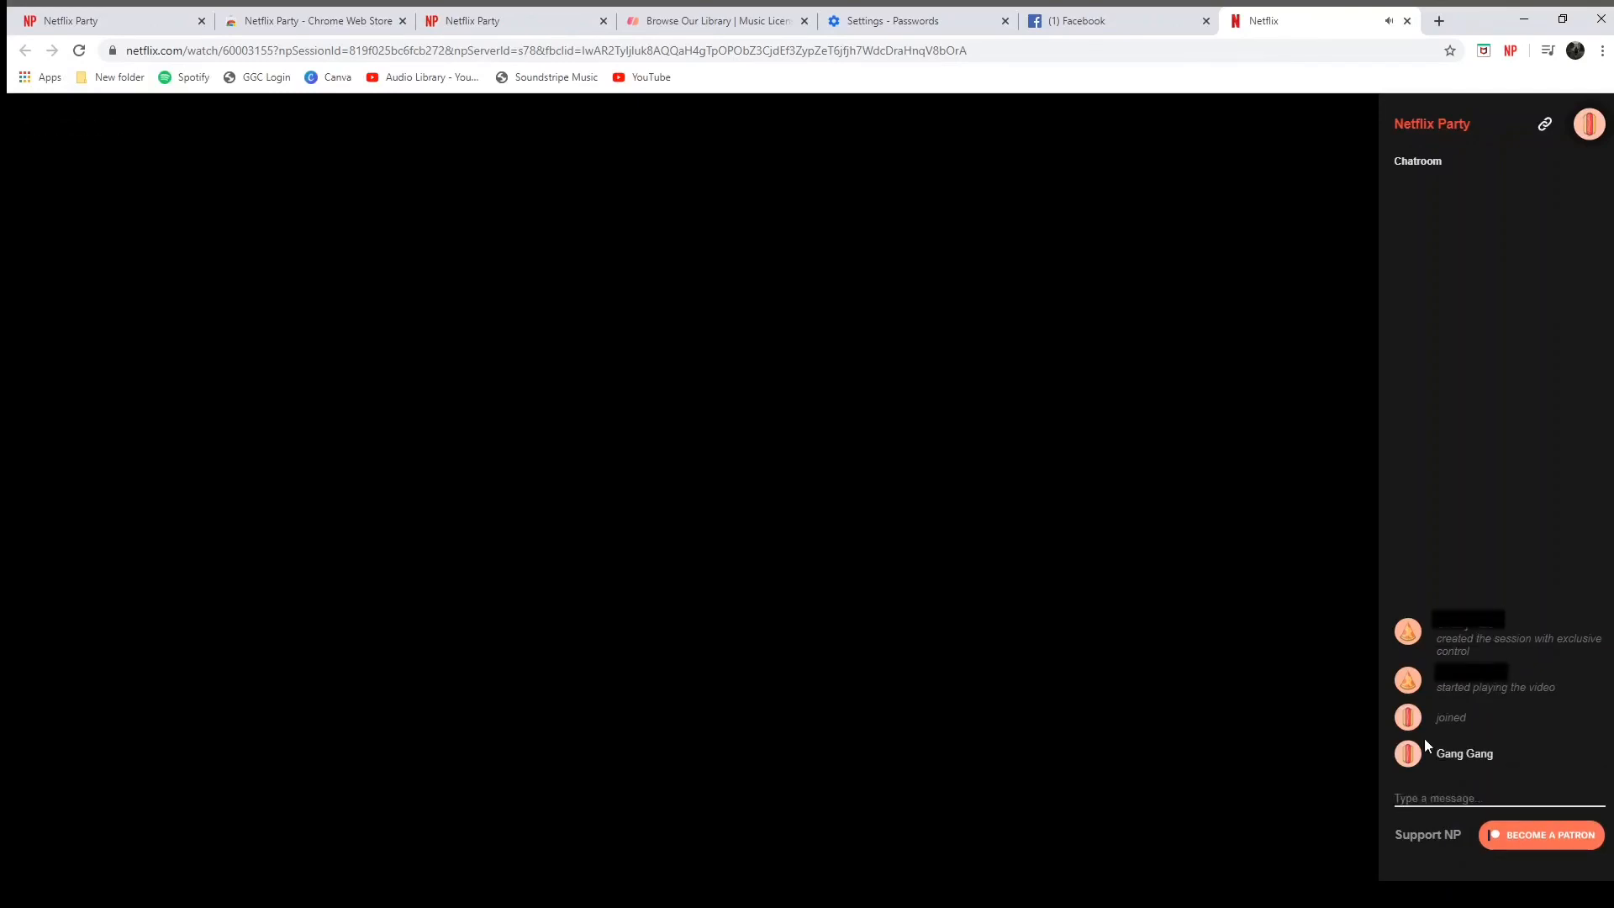